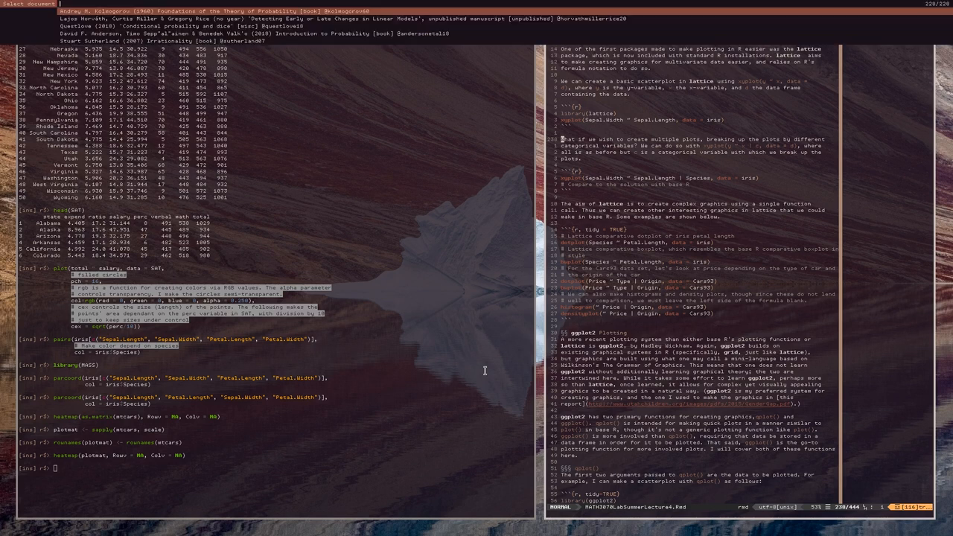
- Send library(lattice) from the notes' lattice chunk to R, then select the xyplot line
text(latti)
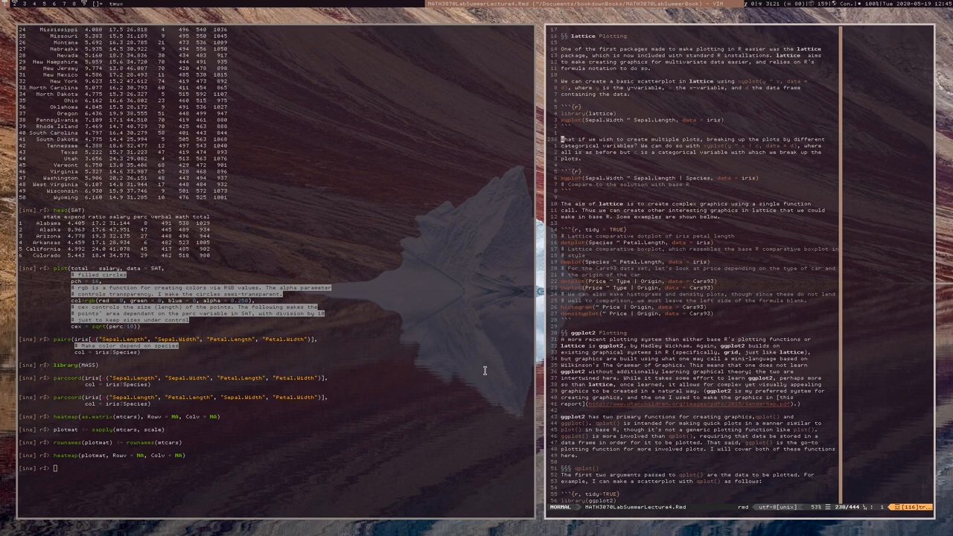
scroll(down, 3)
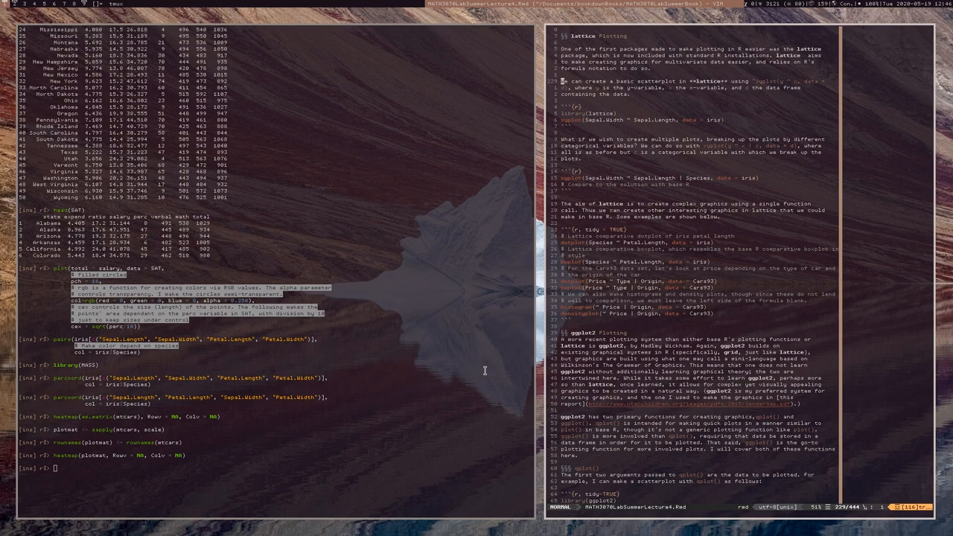
key(V)
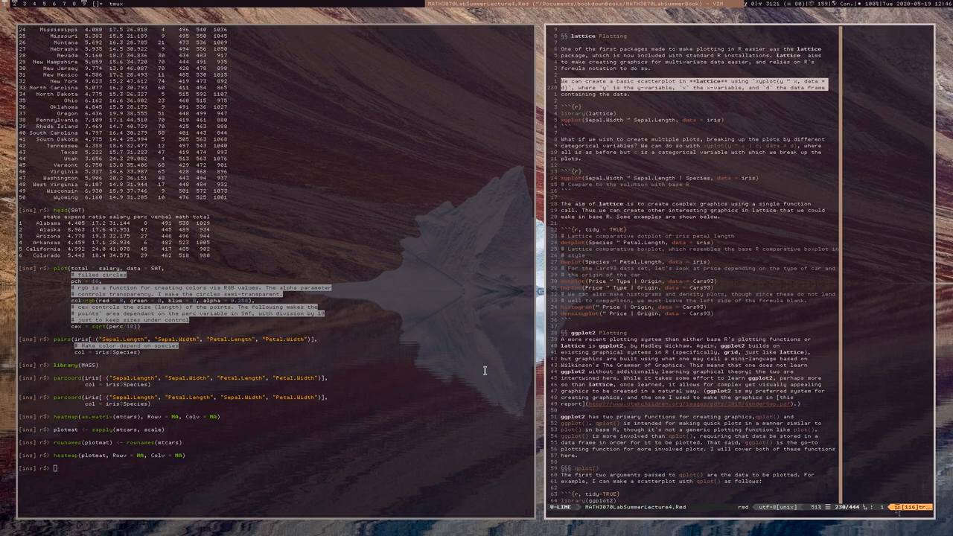
key(Escape)
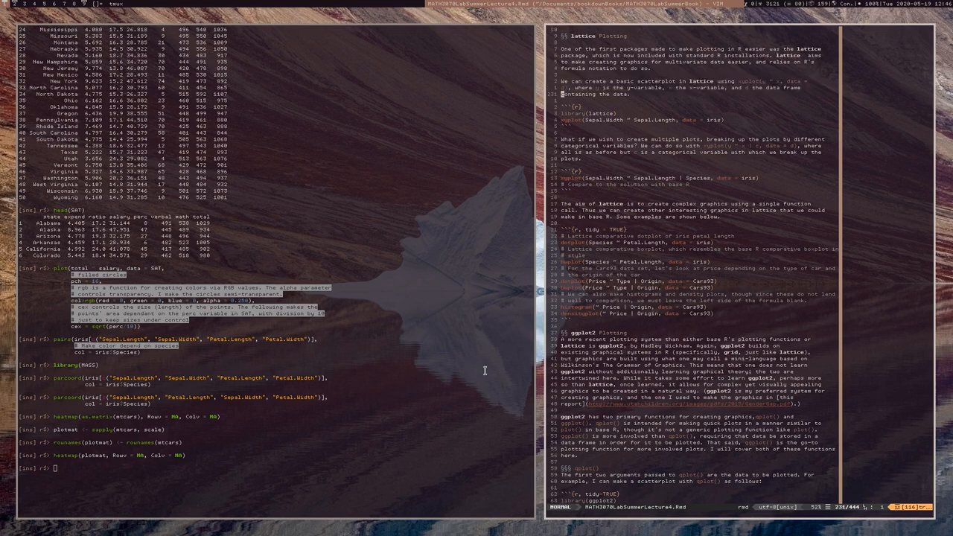
scroll(down, 3)
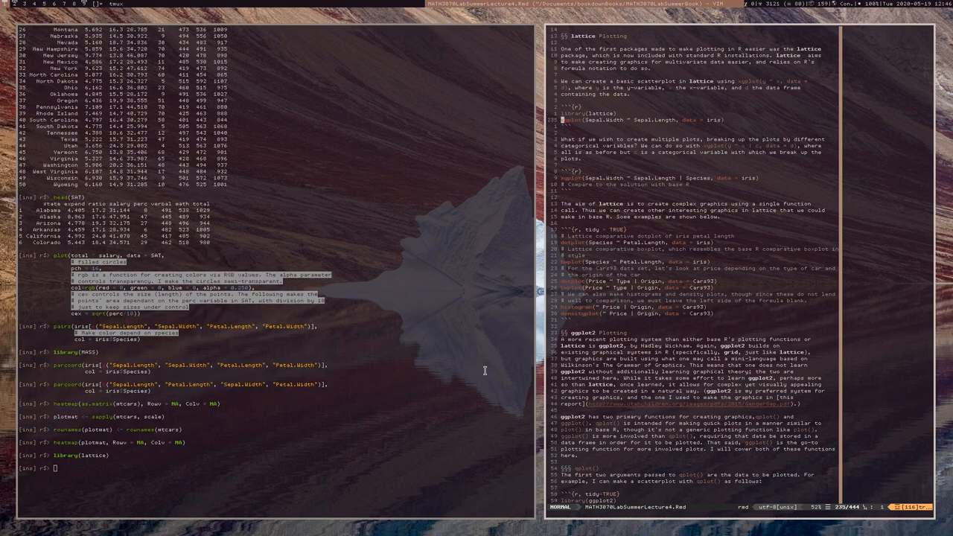
key(V)
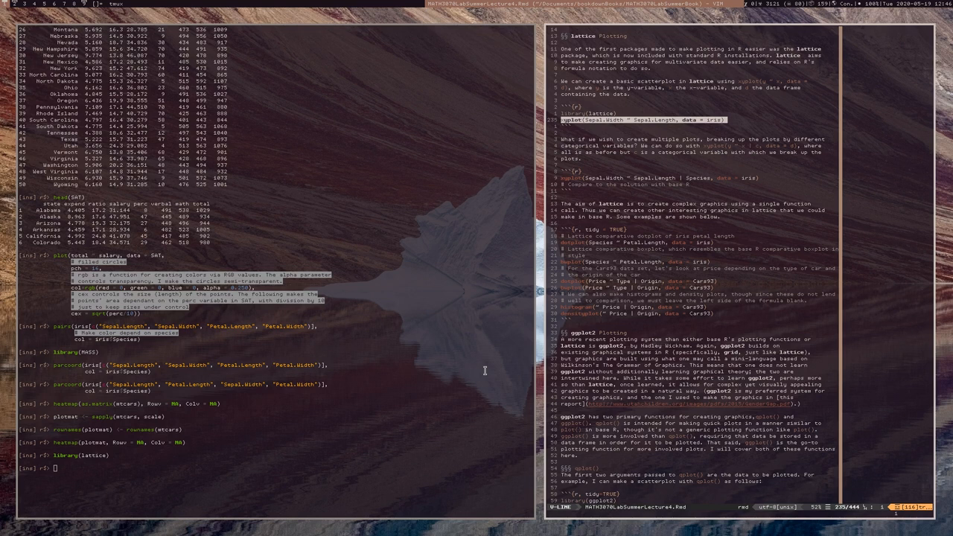
- Run xyplot(Sepal.Width ~ Sepal.Length, data = iris) in R to show the scatterplot
key(Escape)
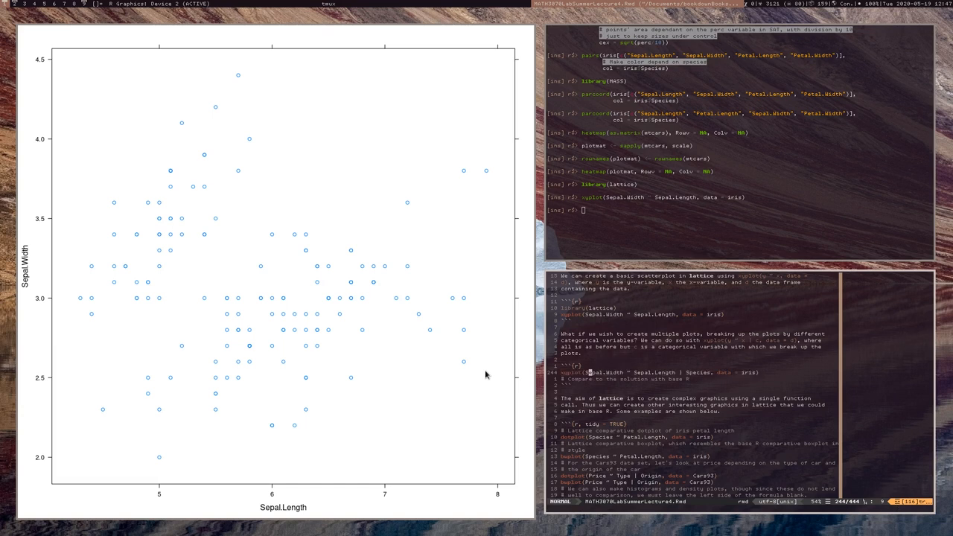
- Run the xyplot(... | Species) line to split the iris scatterplot into species panels
key(Return)
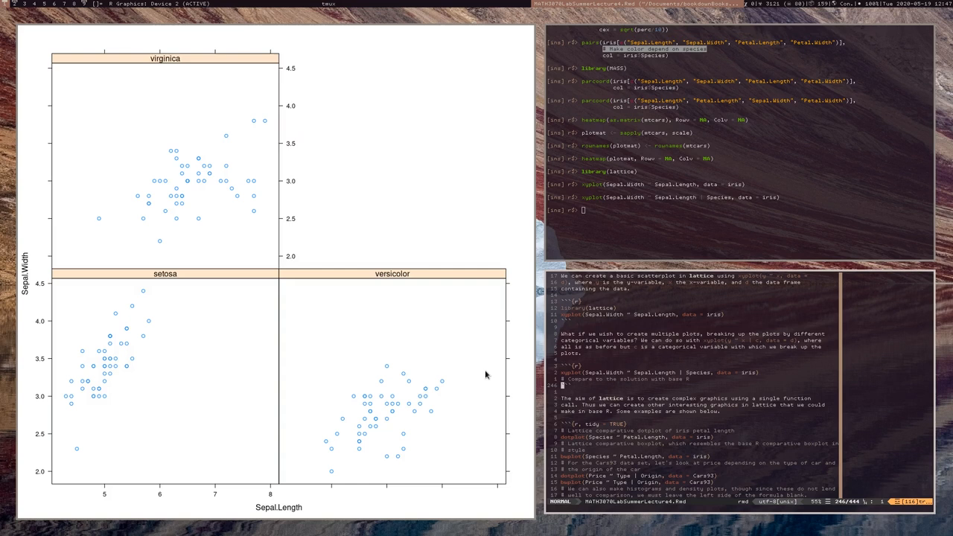
mouse_move(380, 413)
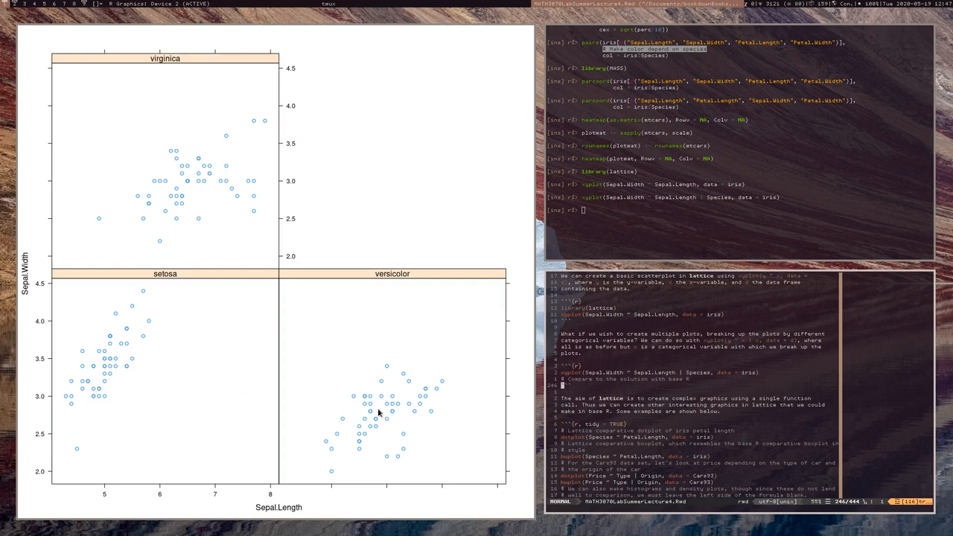
mouse_move(229, 191)
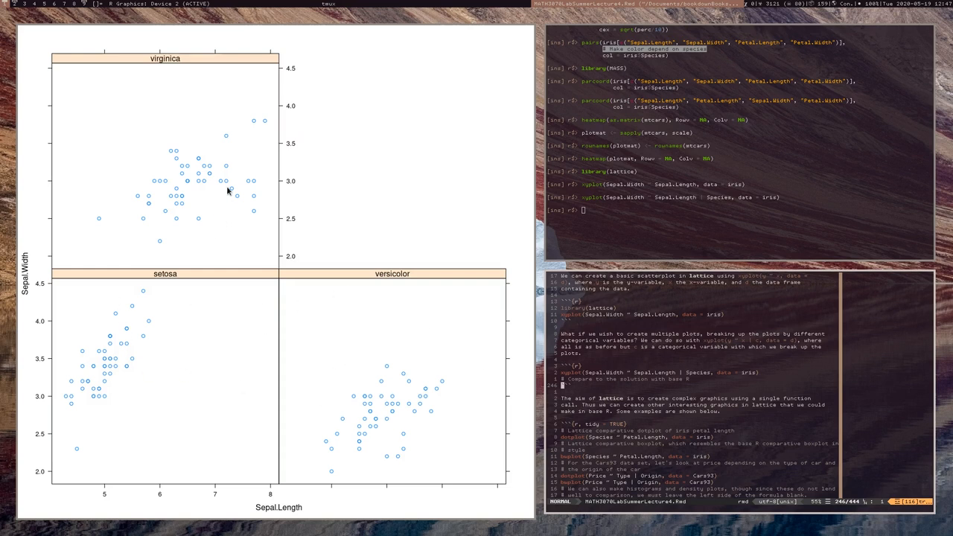
mouse_move(199, 217)
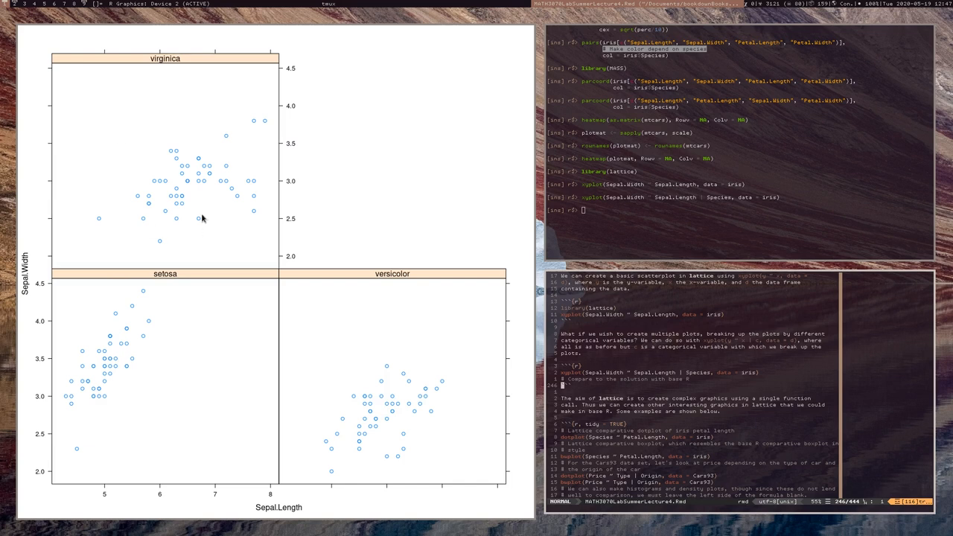
mouse_move(311, 260)
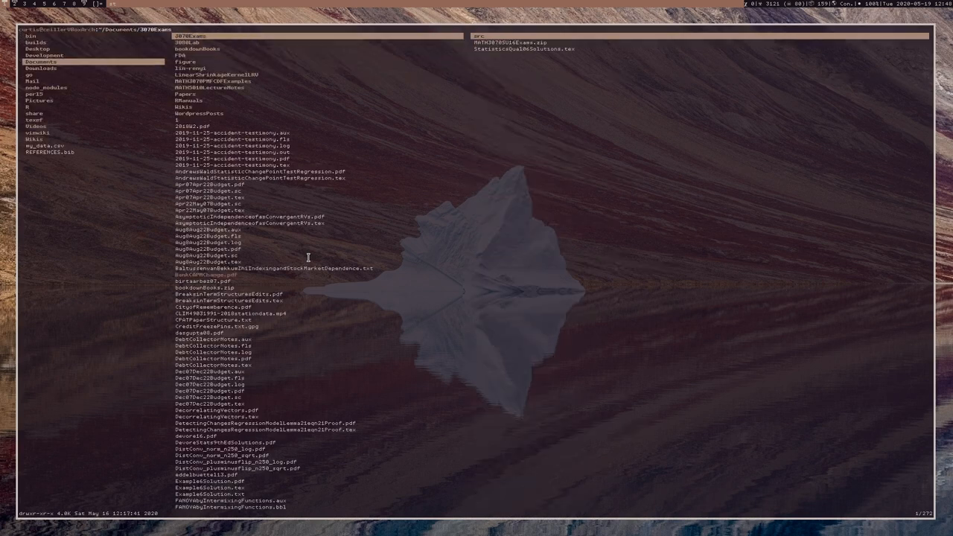
- Navigate ranger into Documents/bookdownBooks/MATH3070LabSummerBook
click(198, 48)
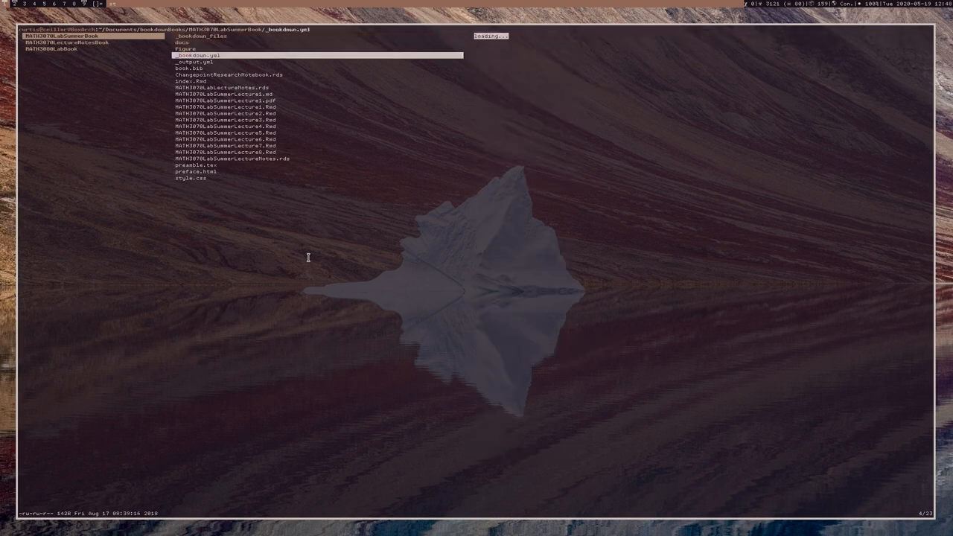
click(223, 126)
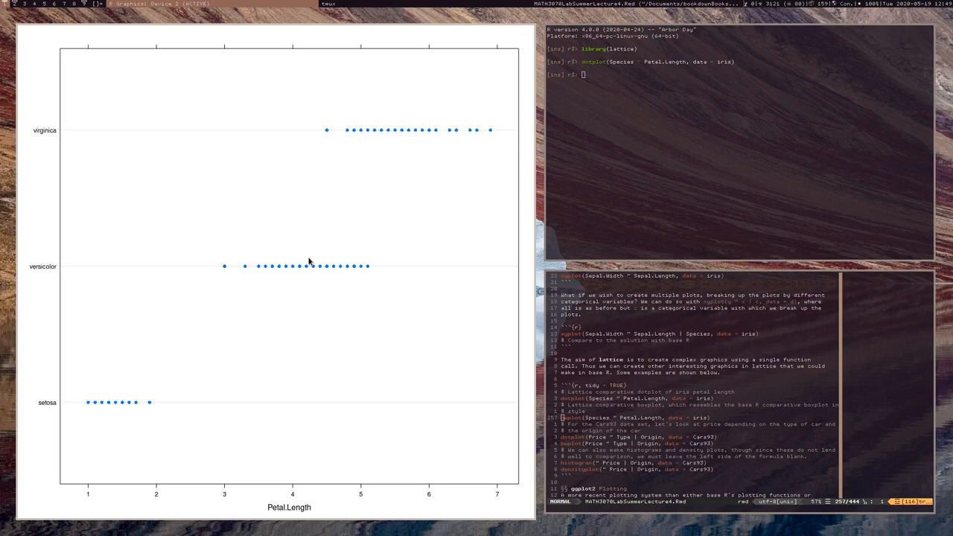
mouse_move(284, 498)
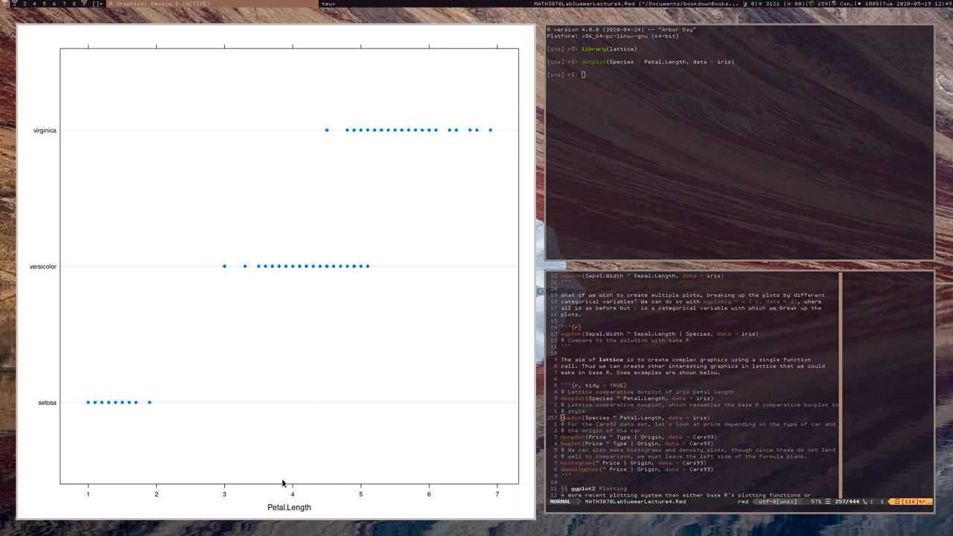
mouse_move(115, 439)
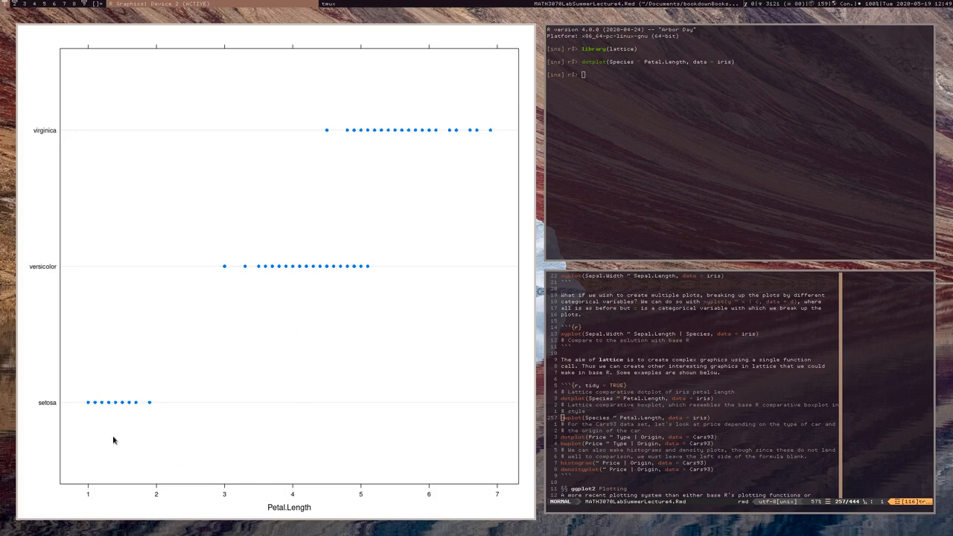
mouse_move(146, 509)
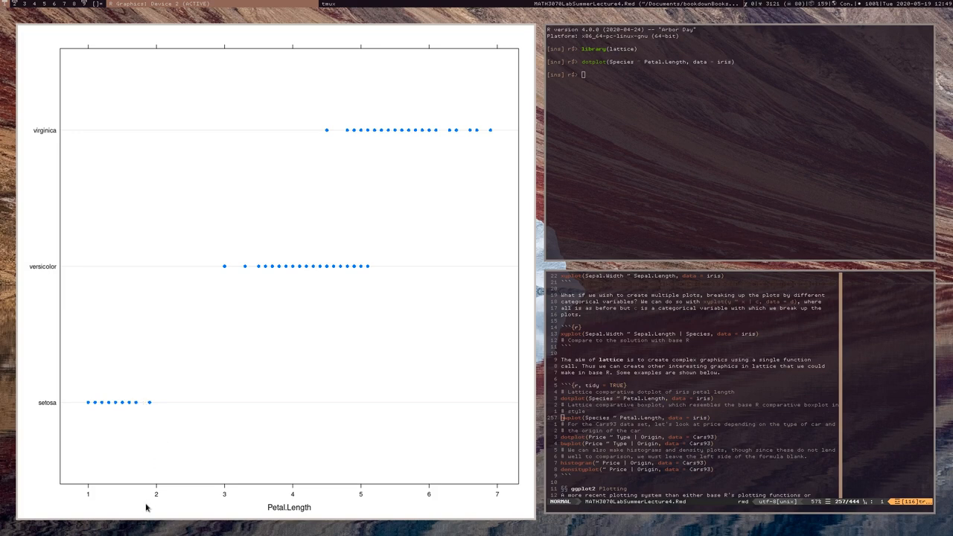
mouse_move(108, 450)
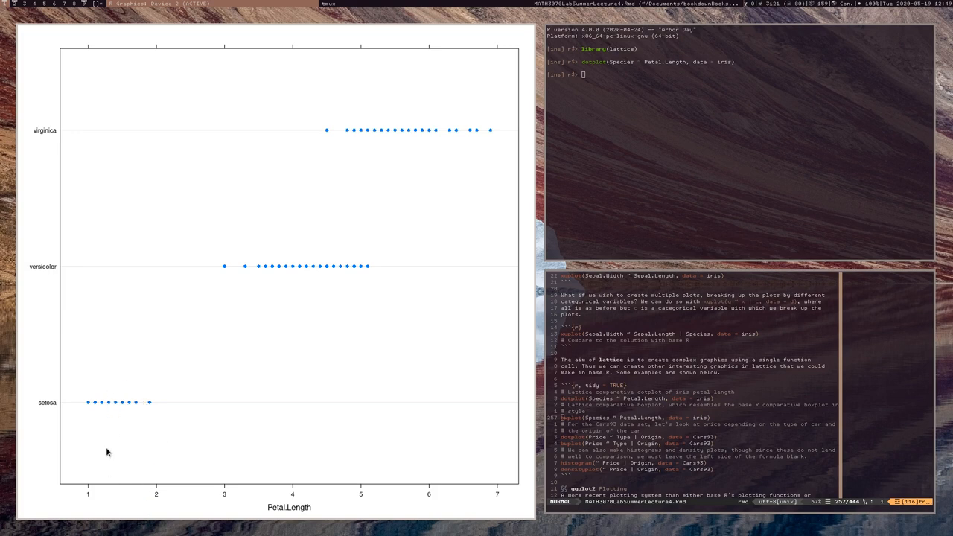
mouse_move(338, 494)
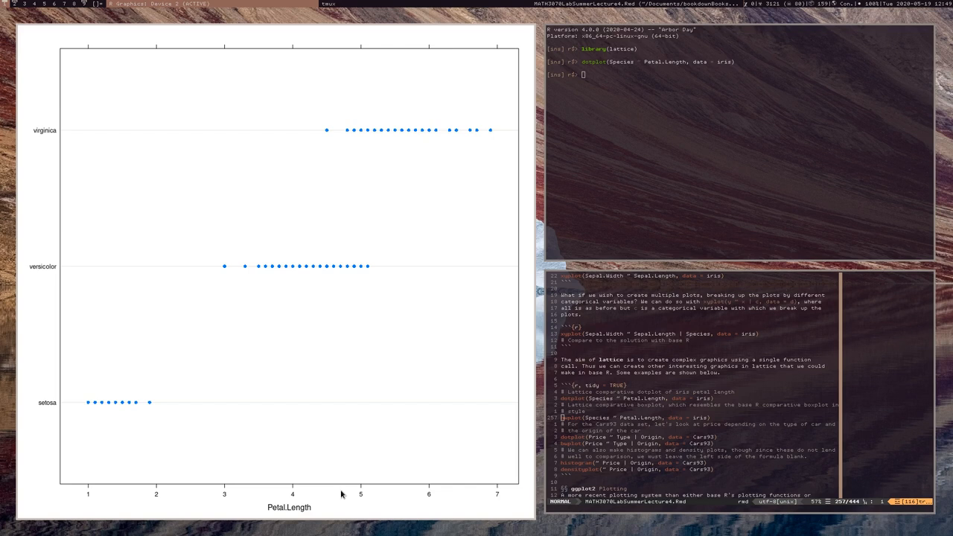
mouse_move(303, 332)
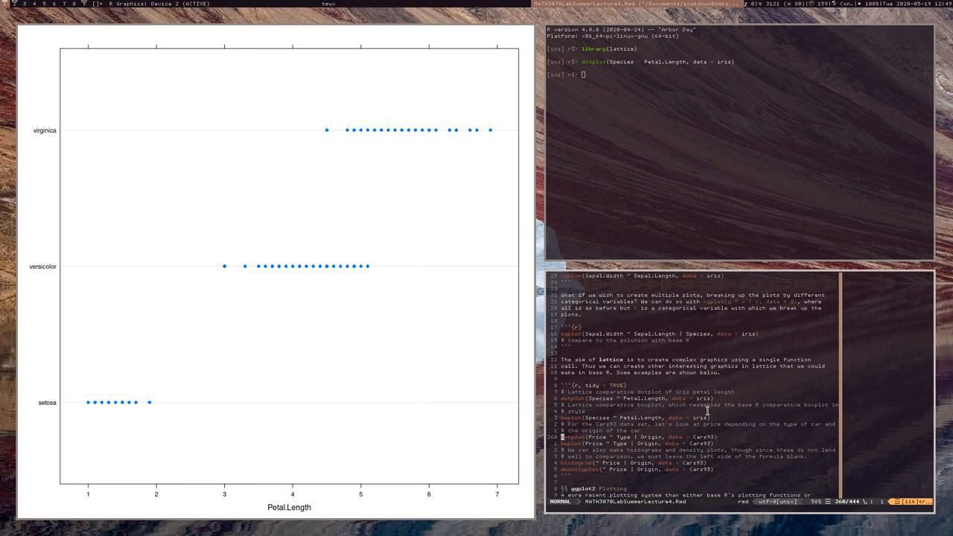
- Load MASS after the 'object not found' error and rerun the Cars93 Price-by-Type dotplot
key(Return)
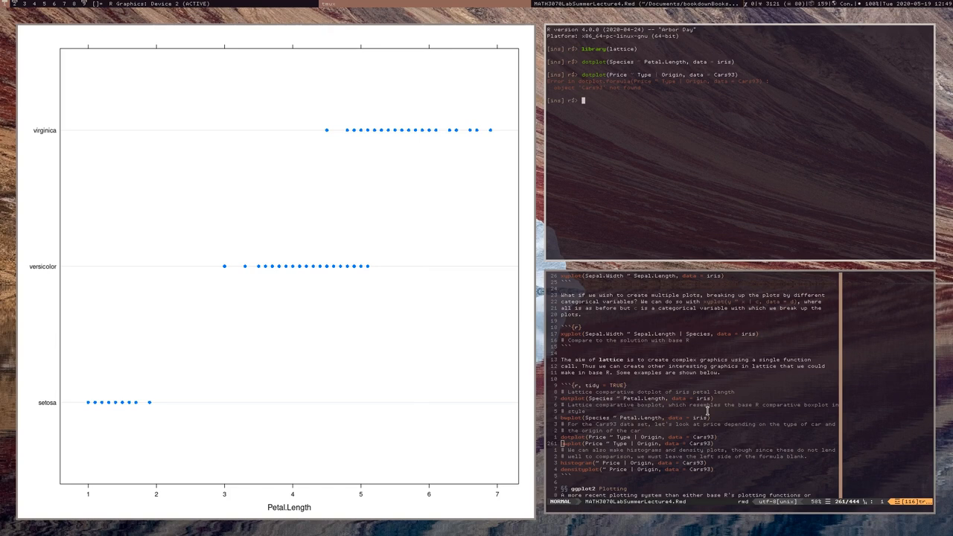
text(library)
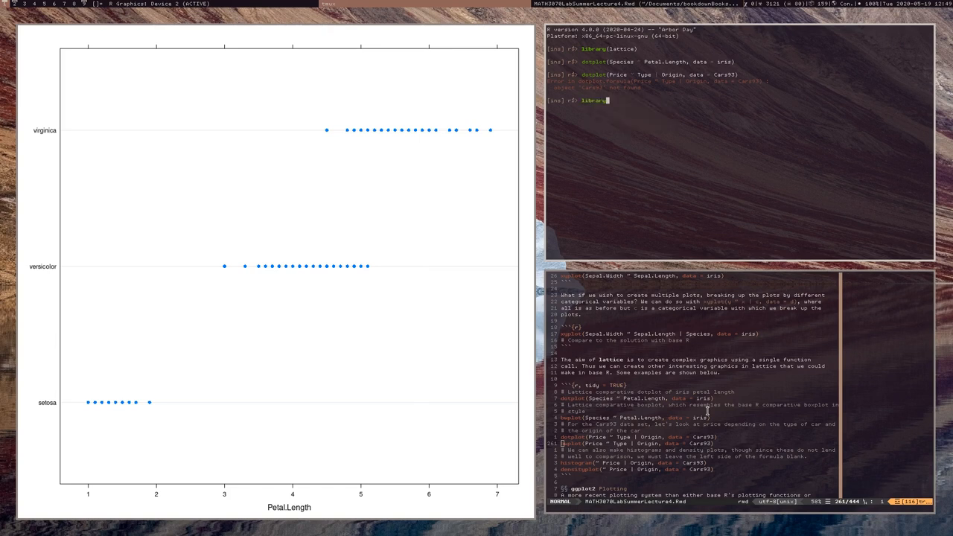
text(()
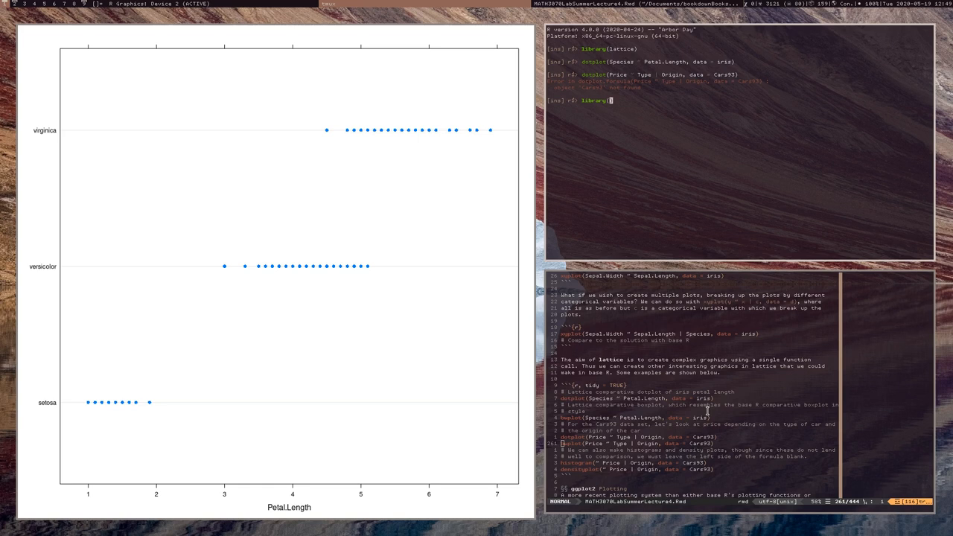
key(Return)
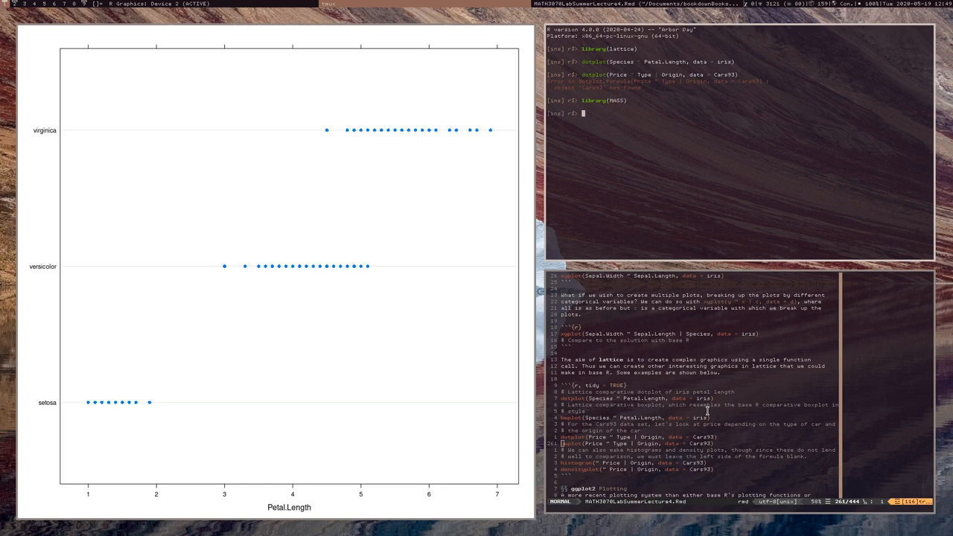
key(Return)
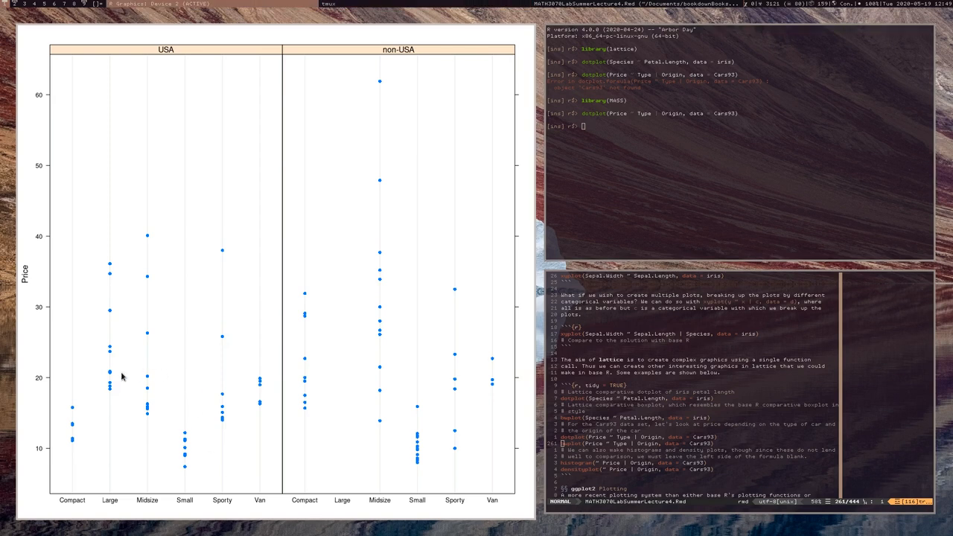
mouse_move(95, 489)
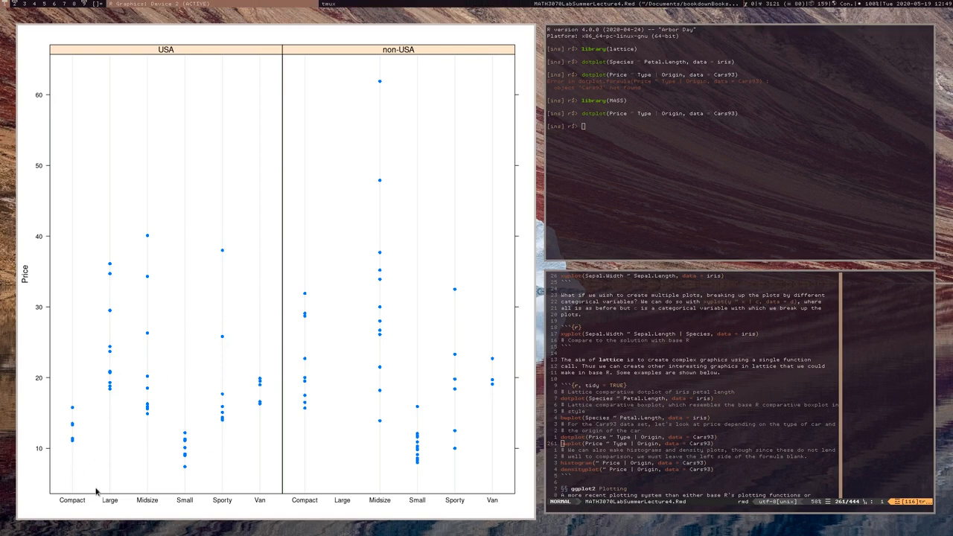
mouse_move(176, 506)
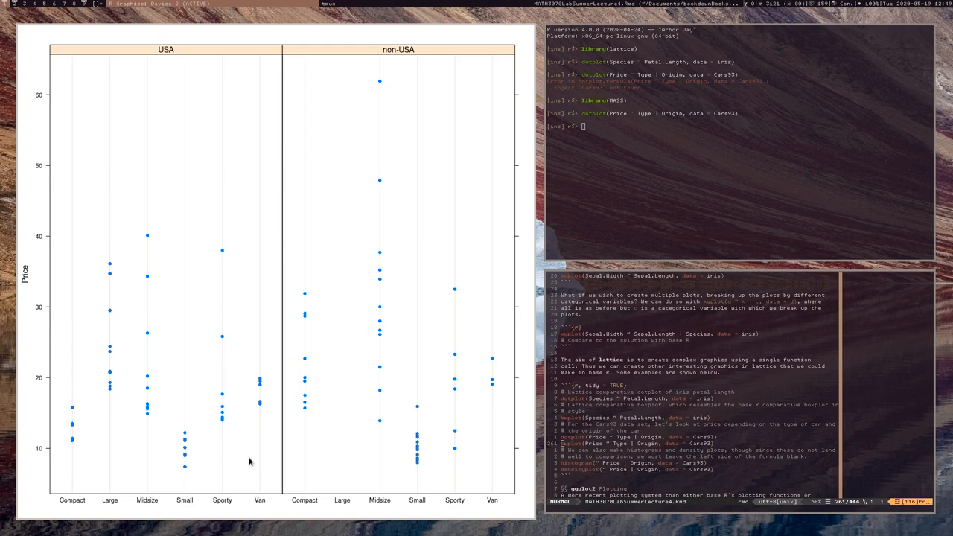
mouse_move(144, 510)
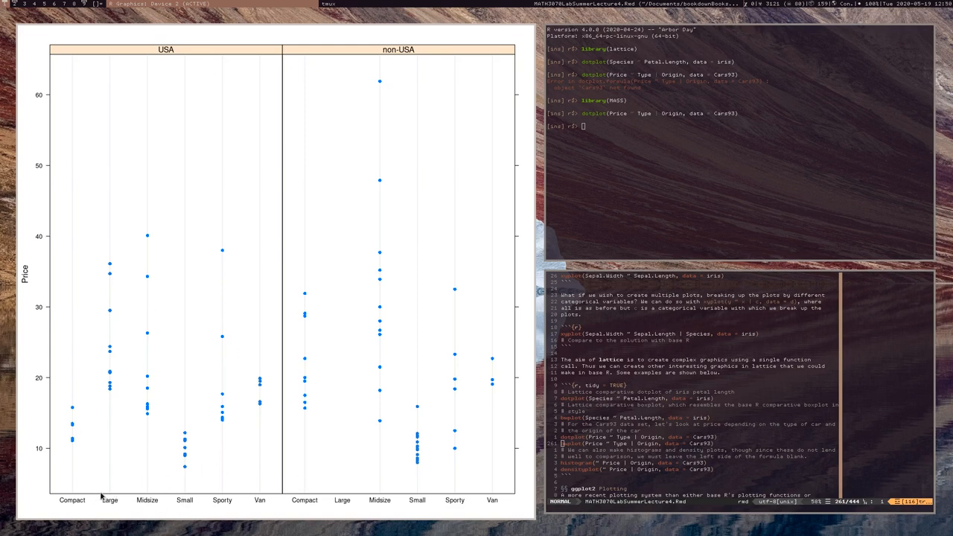
mouse_move(112, 178)
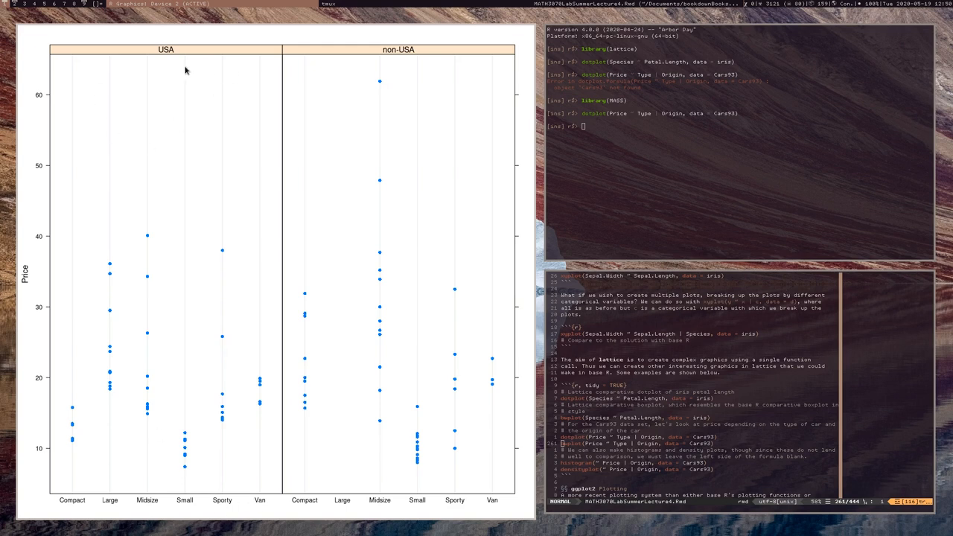
mouse_move(216, 56)
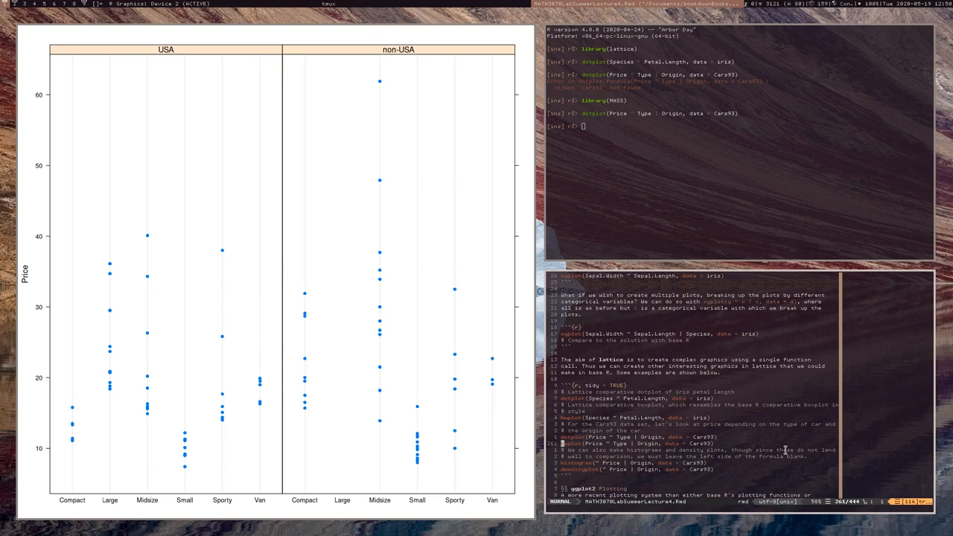
- Draw Cars93 Price boxplots by Type, then Price histograms, in USA/non-USA panels
key(Return)
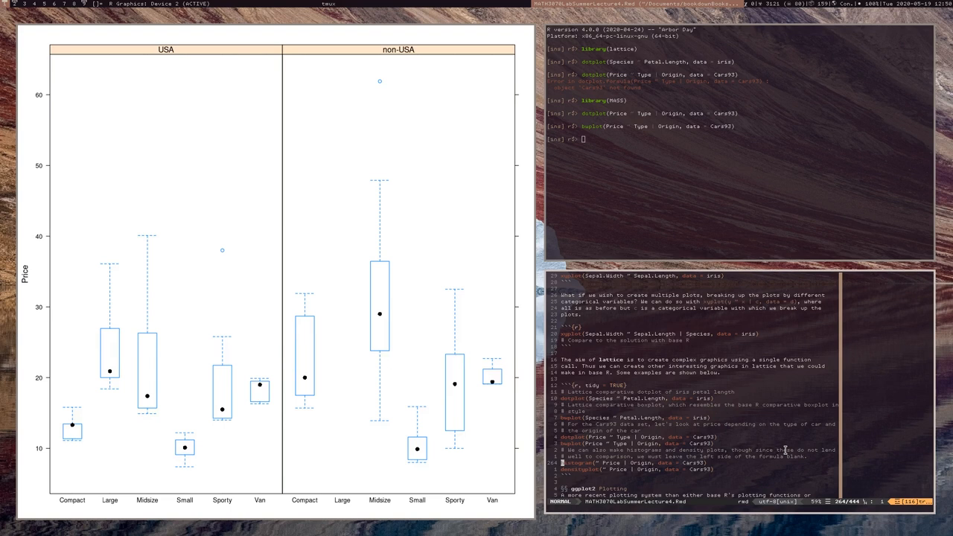
key(Return)
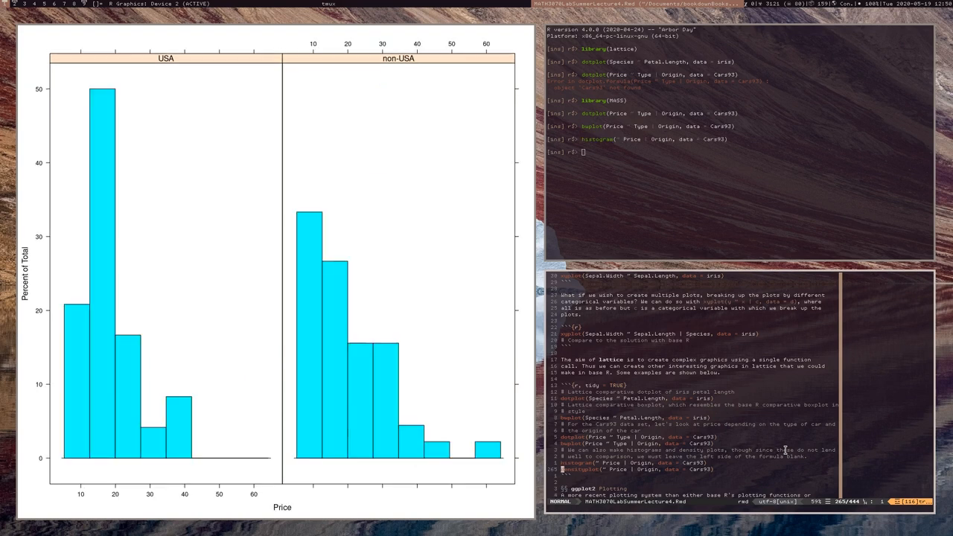